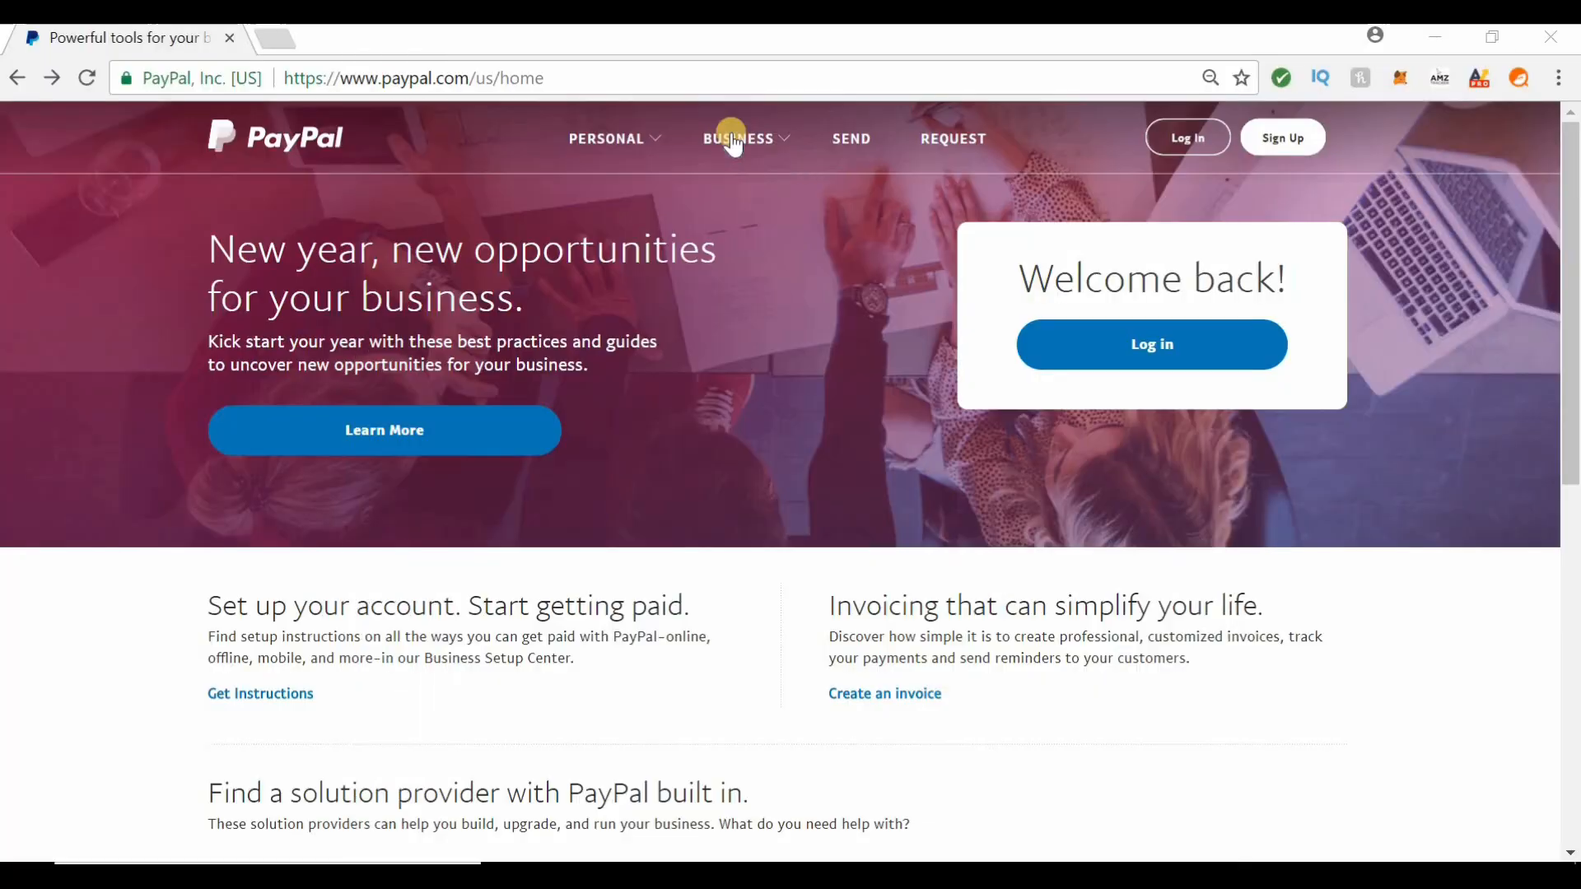
{"action": "mouse_move", "coordinate": [742, 138]}
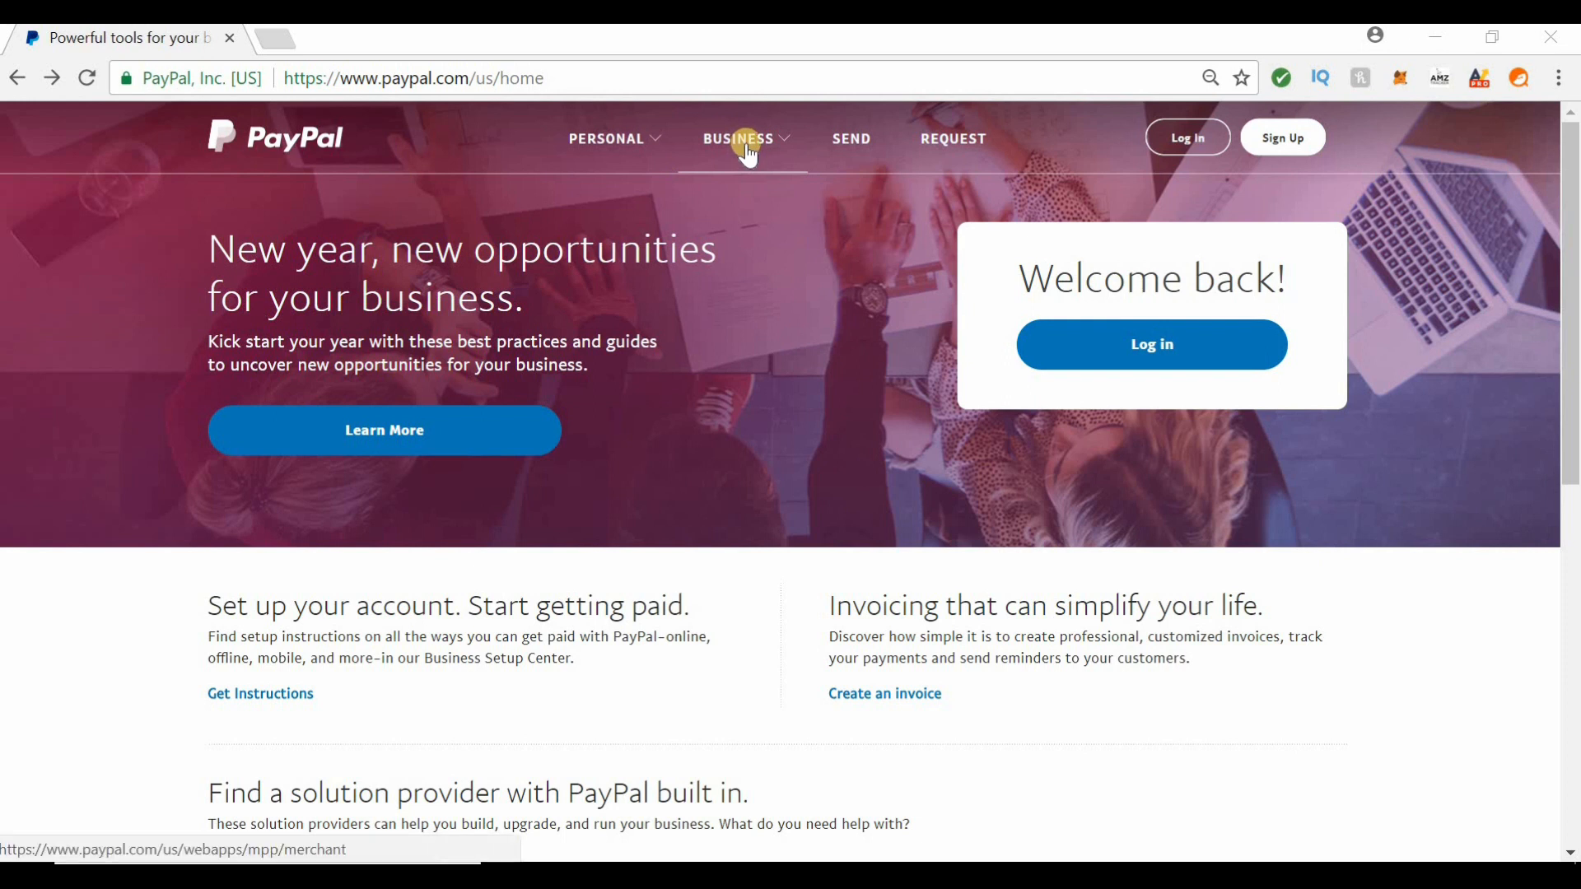
{"action": "mouse_move", "coordinate": [723, 192]}
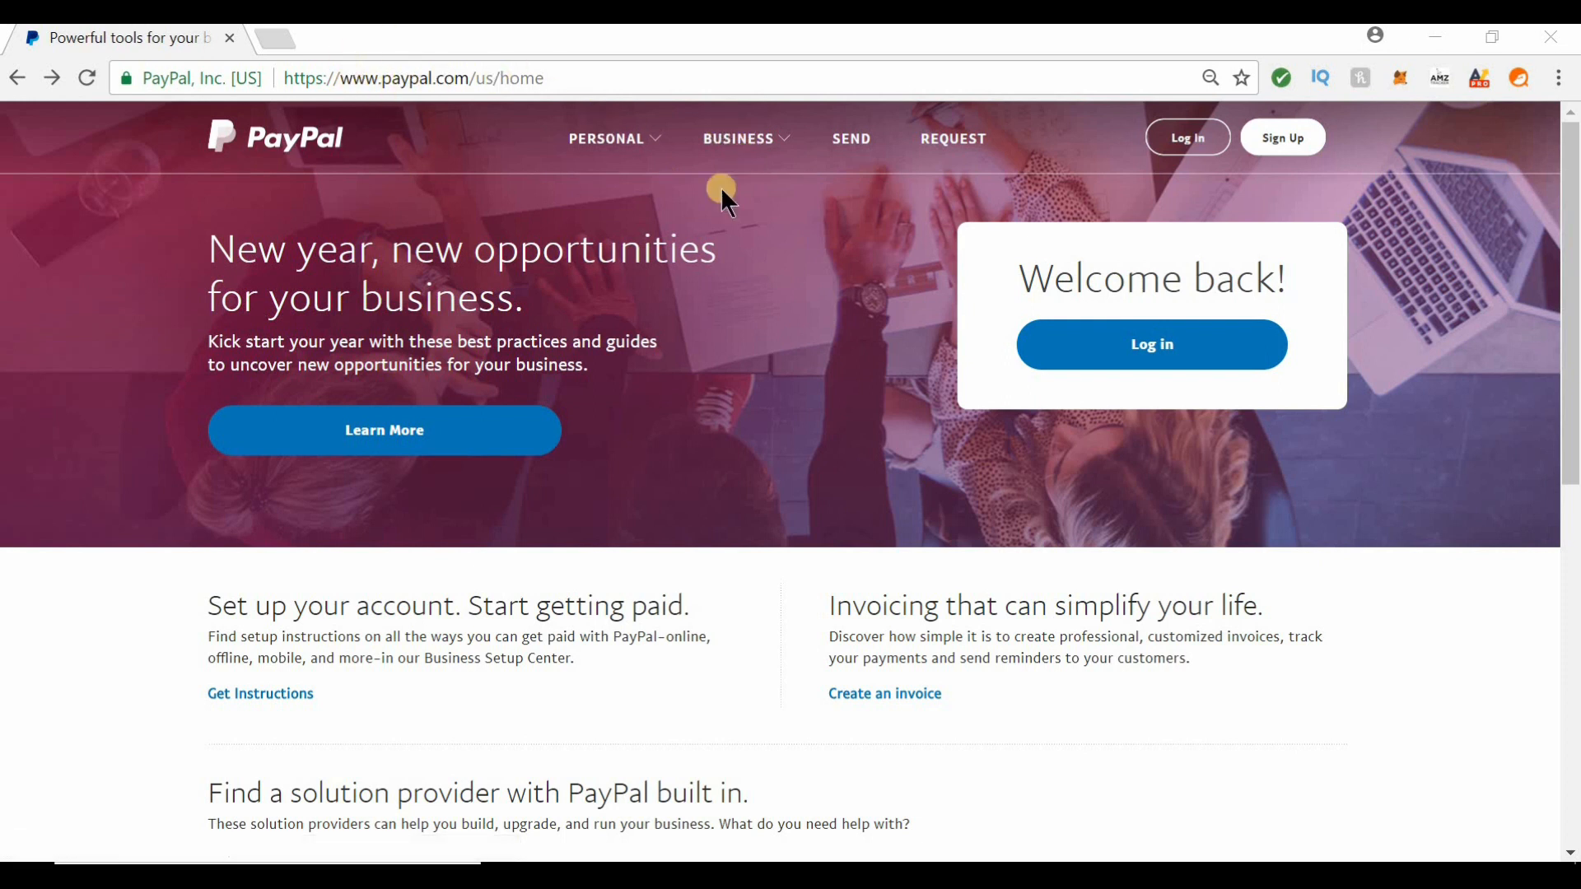
{"action": "mouse_move", "coordinate": [738, 138]}
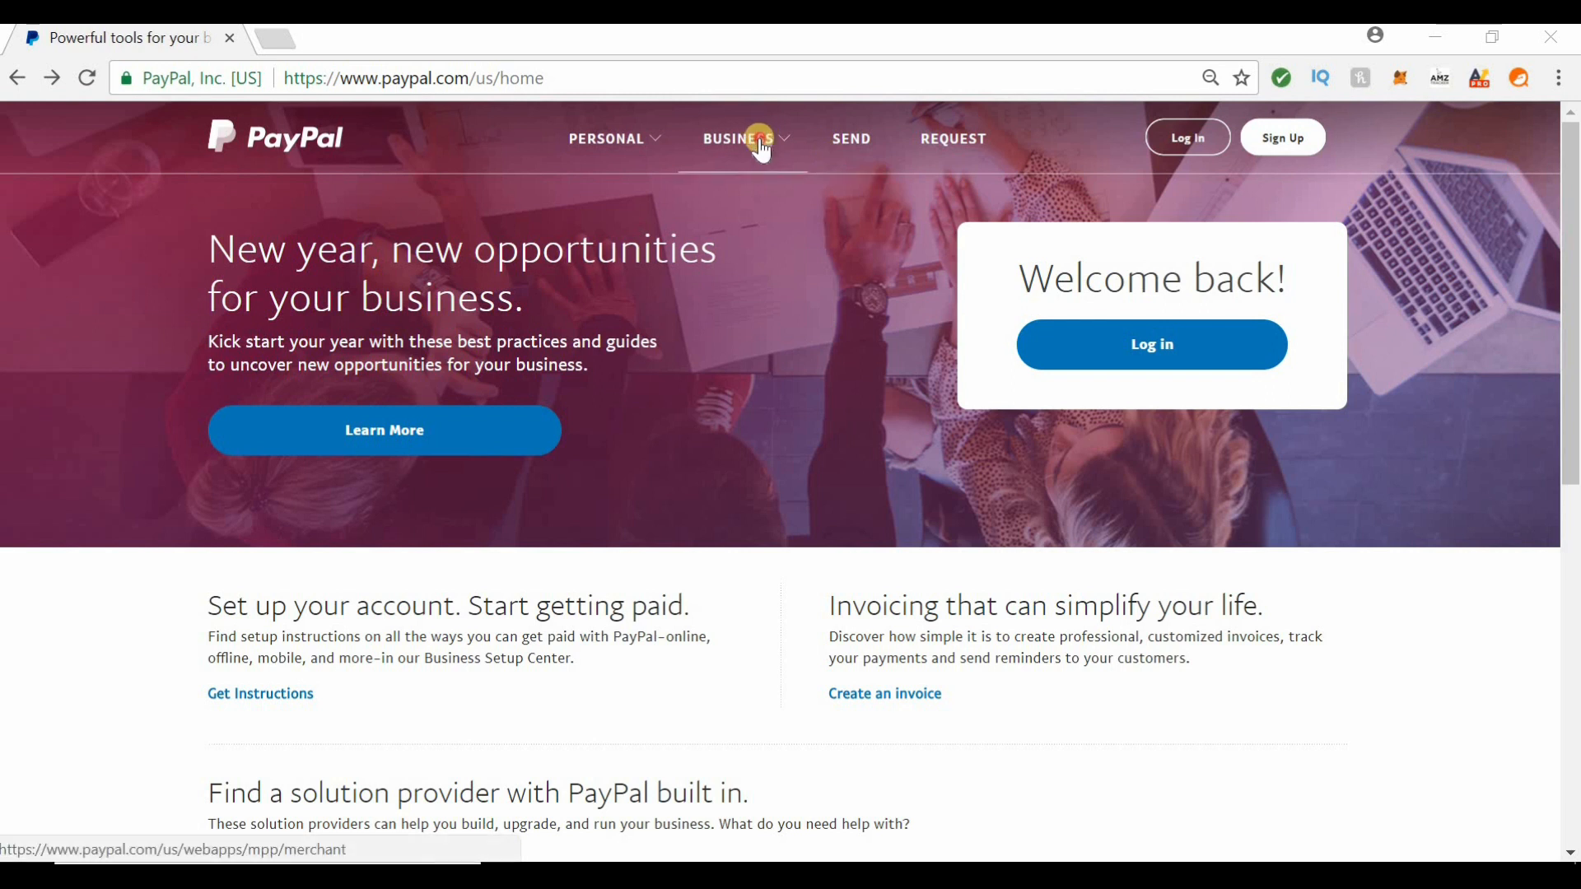
Step: Open Get Instructions from the business offerings and scroll to 'Make sure your account is ready'
{"action": "left_click", "coordinate": [738, 139]}
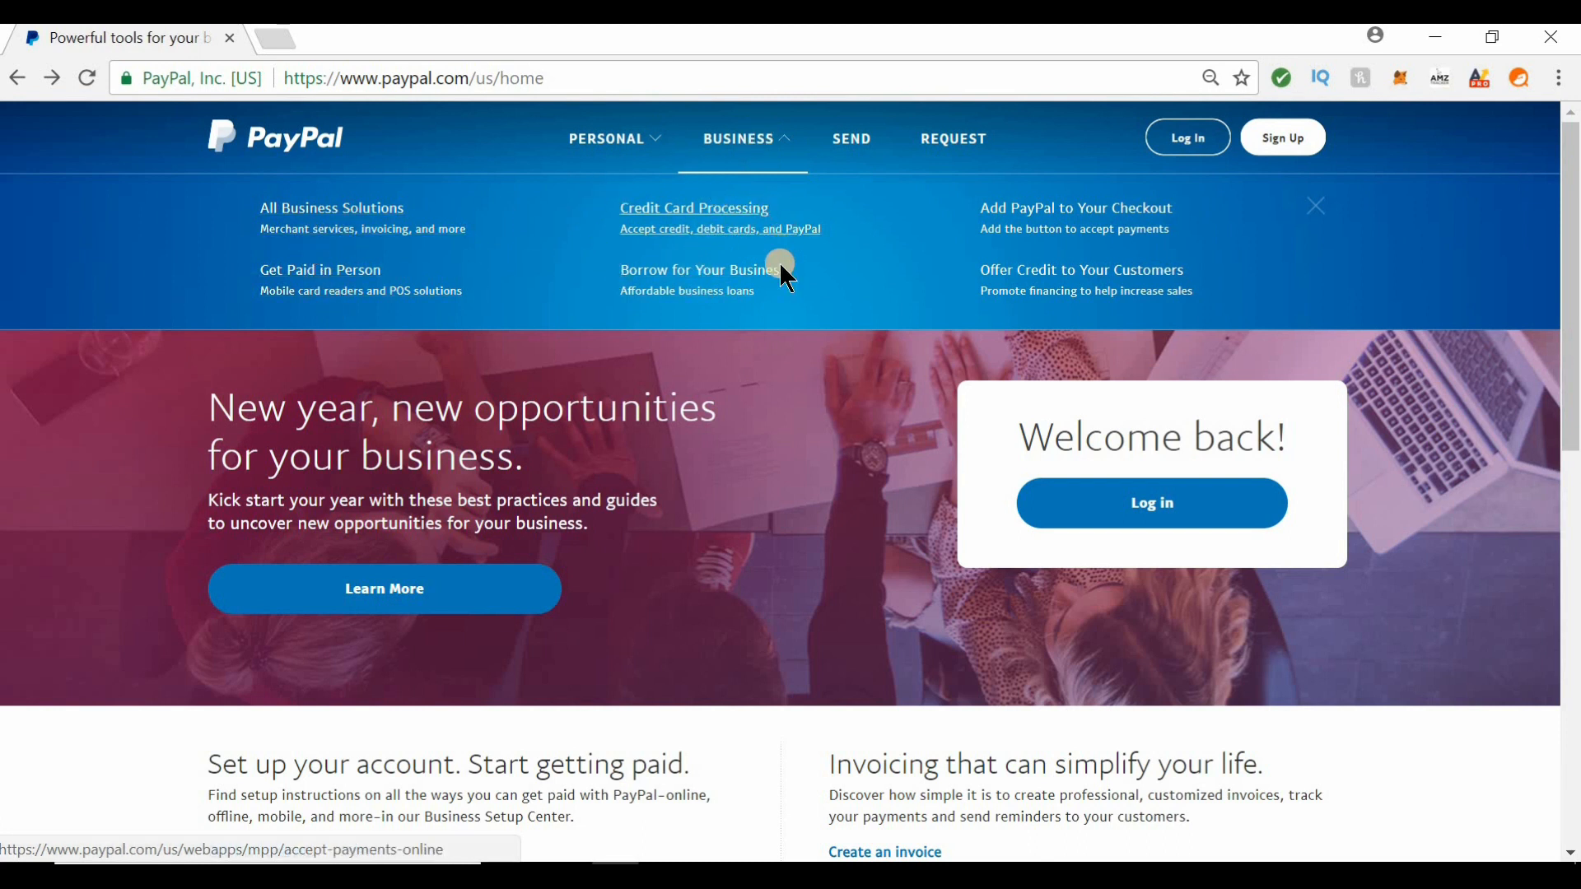
{"action": "scroll", "scroll_direction": "down", "scroll_amount": 3}
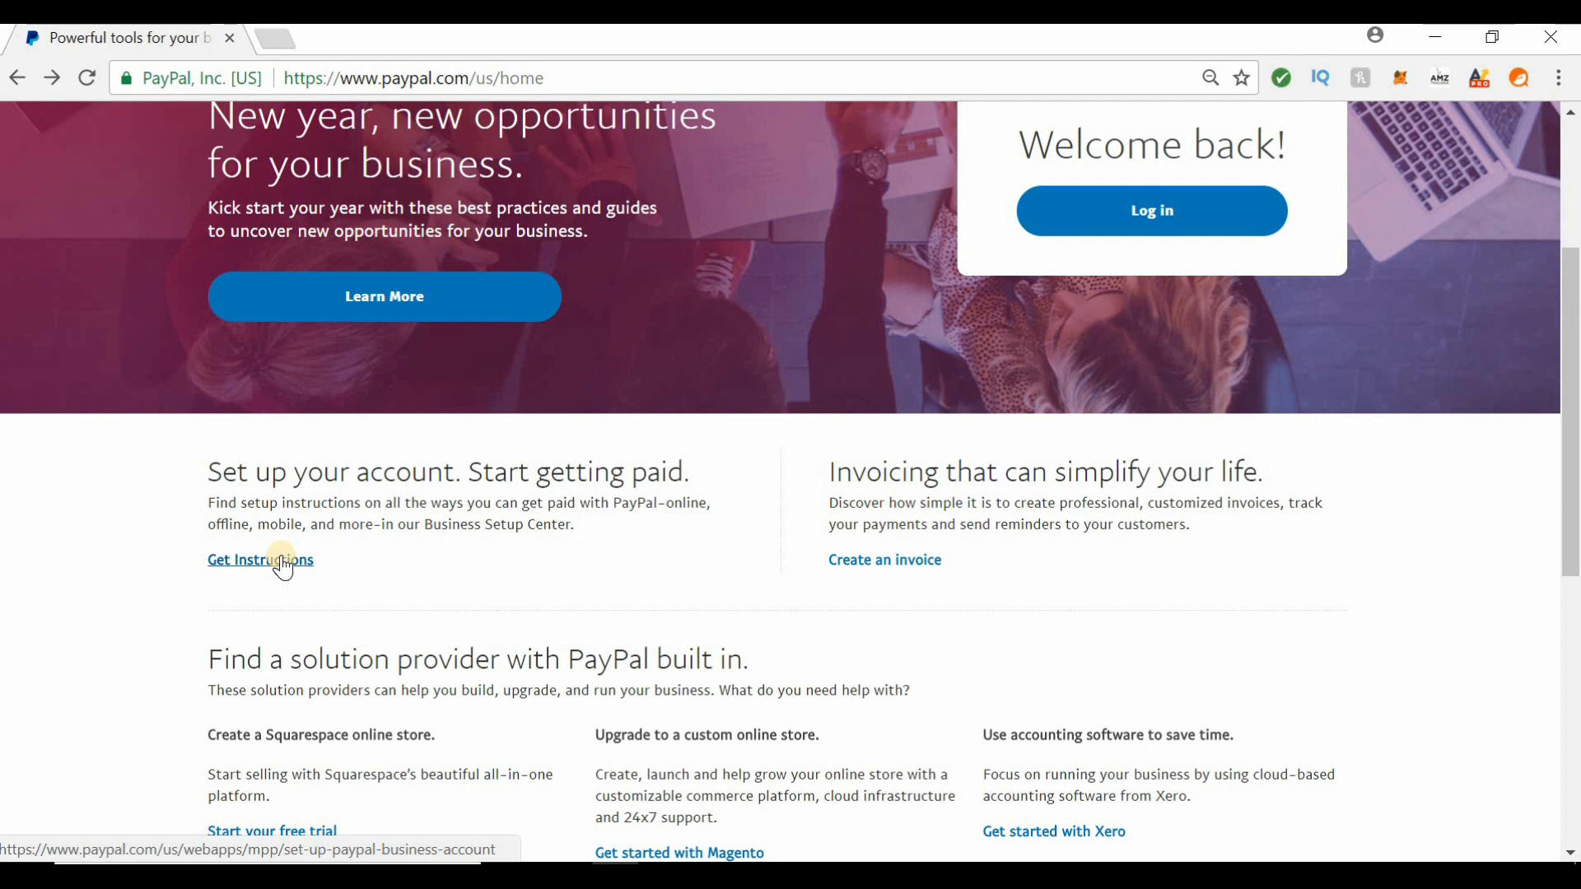
{"action": "left_click", "coordinate": [259, 560]}
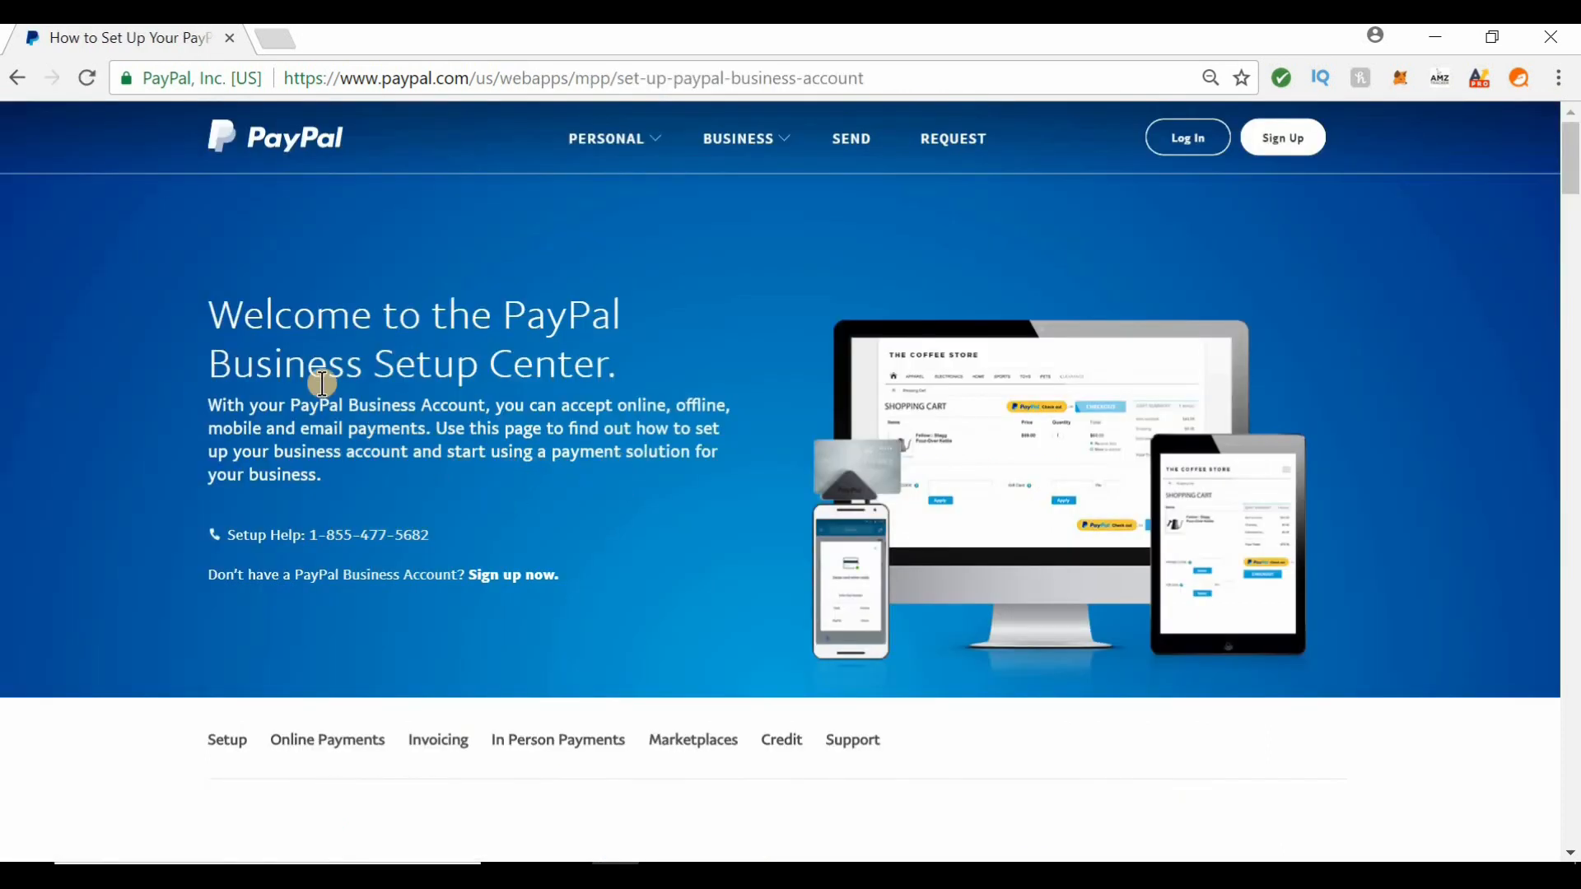
{"action": "scroll", "scroll_direction": "down", "scroll_amount": 3}
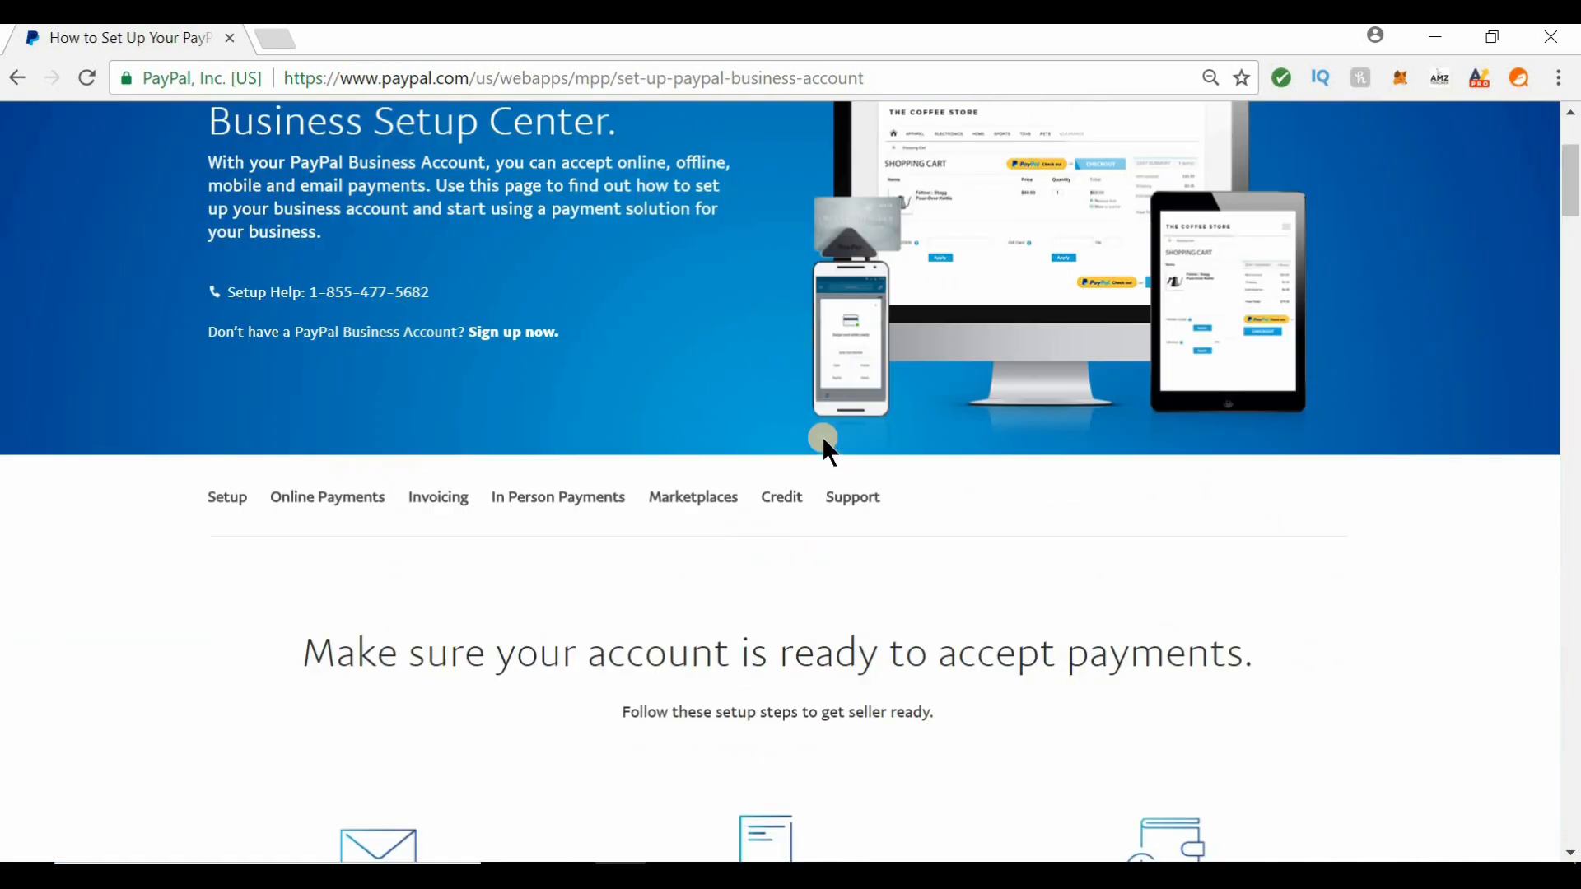
{"action": "scroll", "scroll_direction": "down", "scroll_amount": 3}
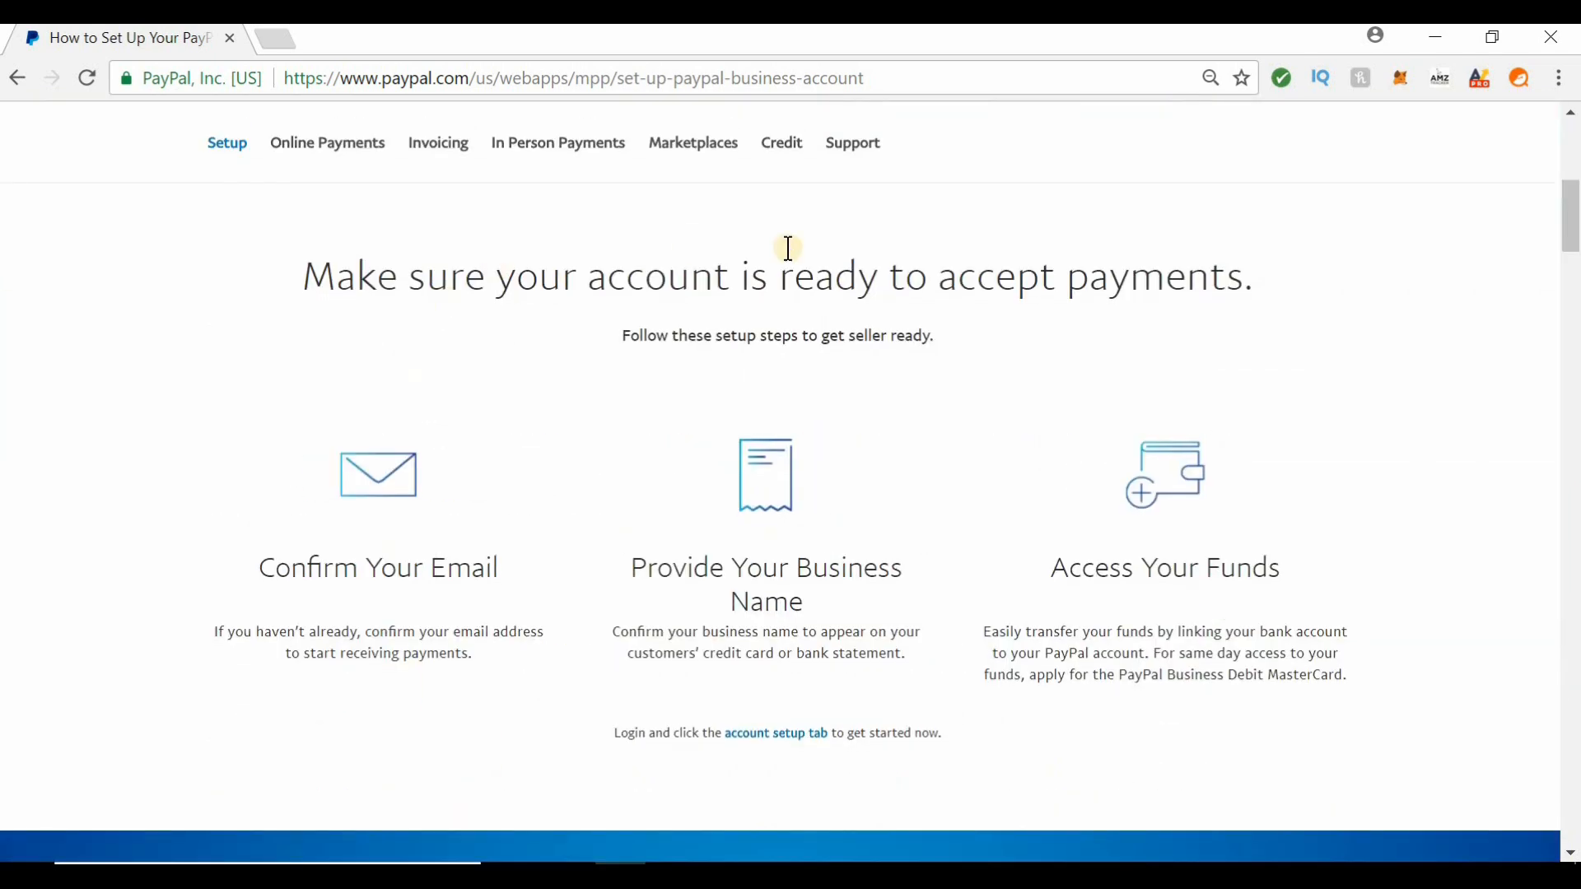
{"action": "mouse_move", "coordinate": [358, 554]}
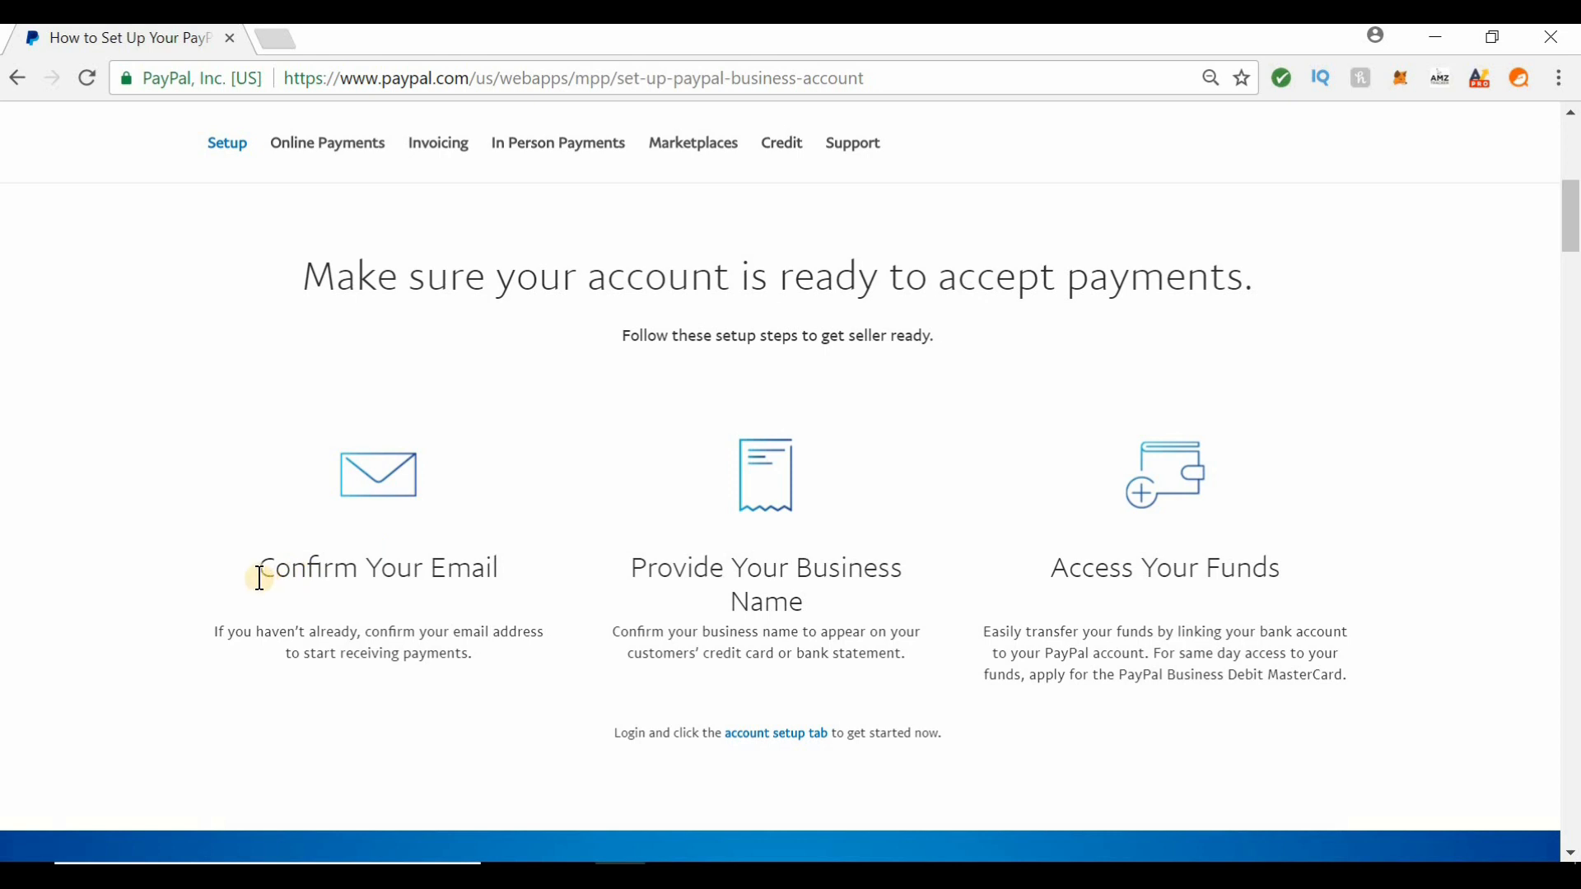
{"action": "mouse_move", "coordinate": [758, 584]}
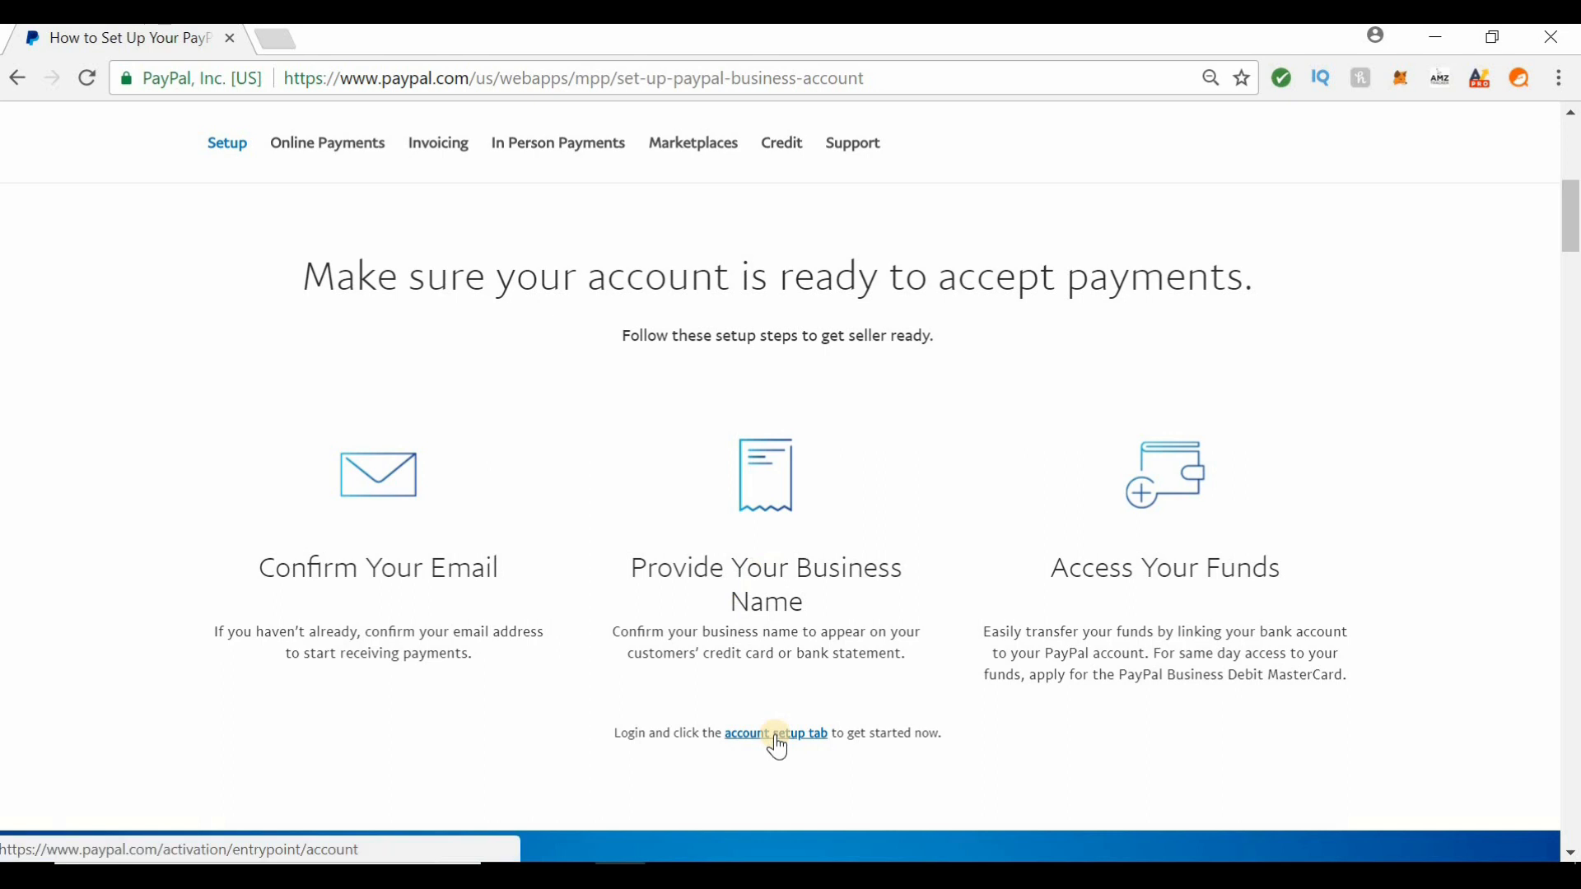
{"action": "mouse_move", "coordinate": [816, 746]}
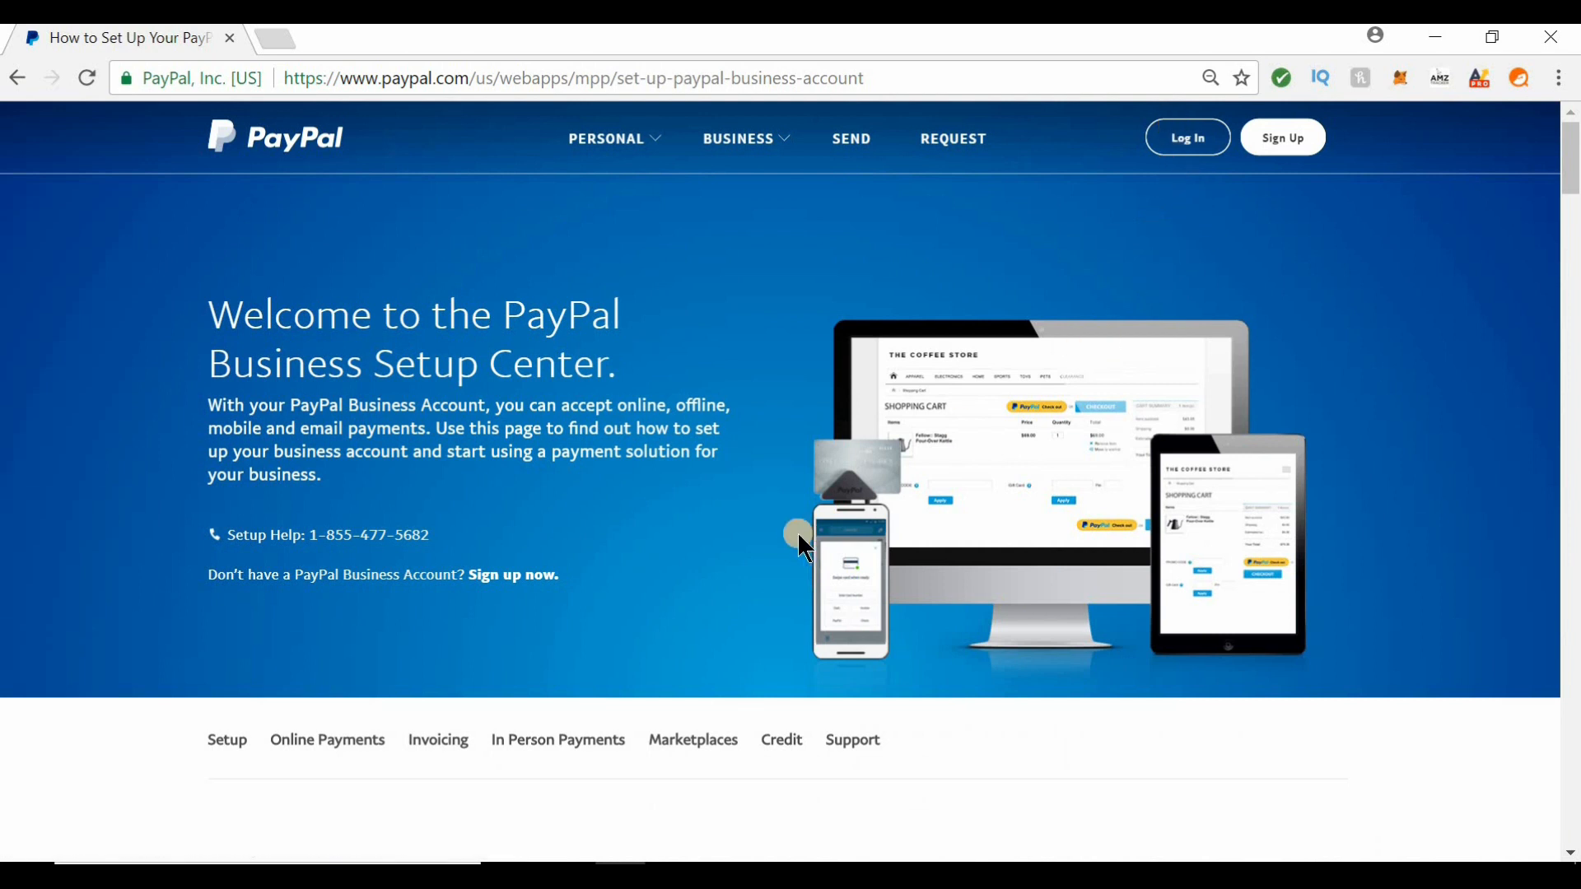
{"action": "scroll", "scroll_direction": "down", "scroll_amount": 3}
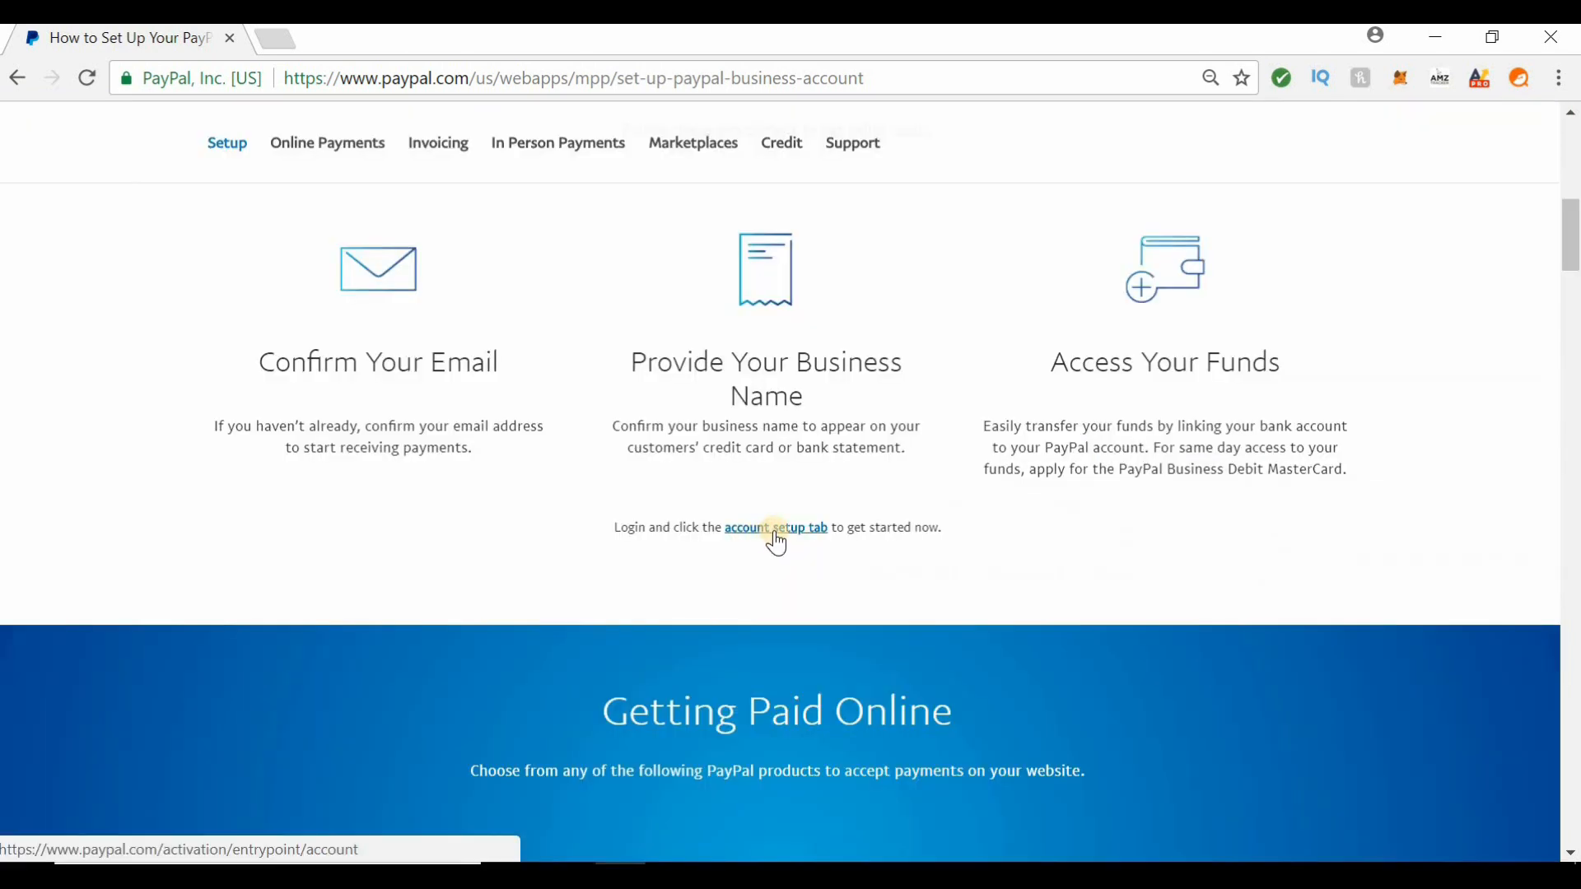
Step: Follow the 'account setup tab' link and log in with the saved credentials
{"action": "left_click", "coordinate": [776, 527]}
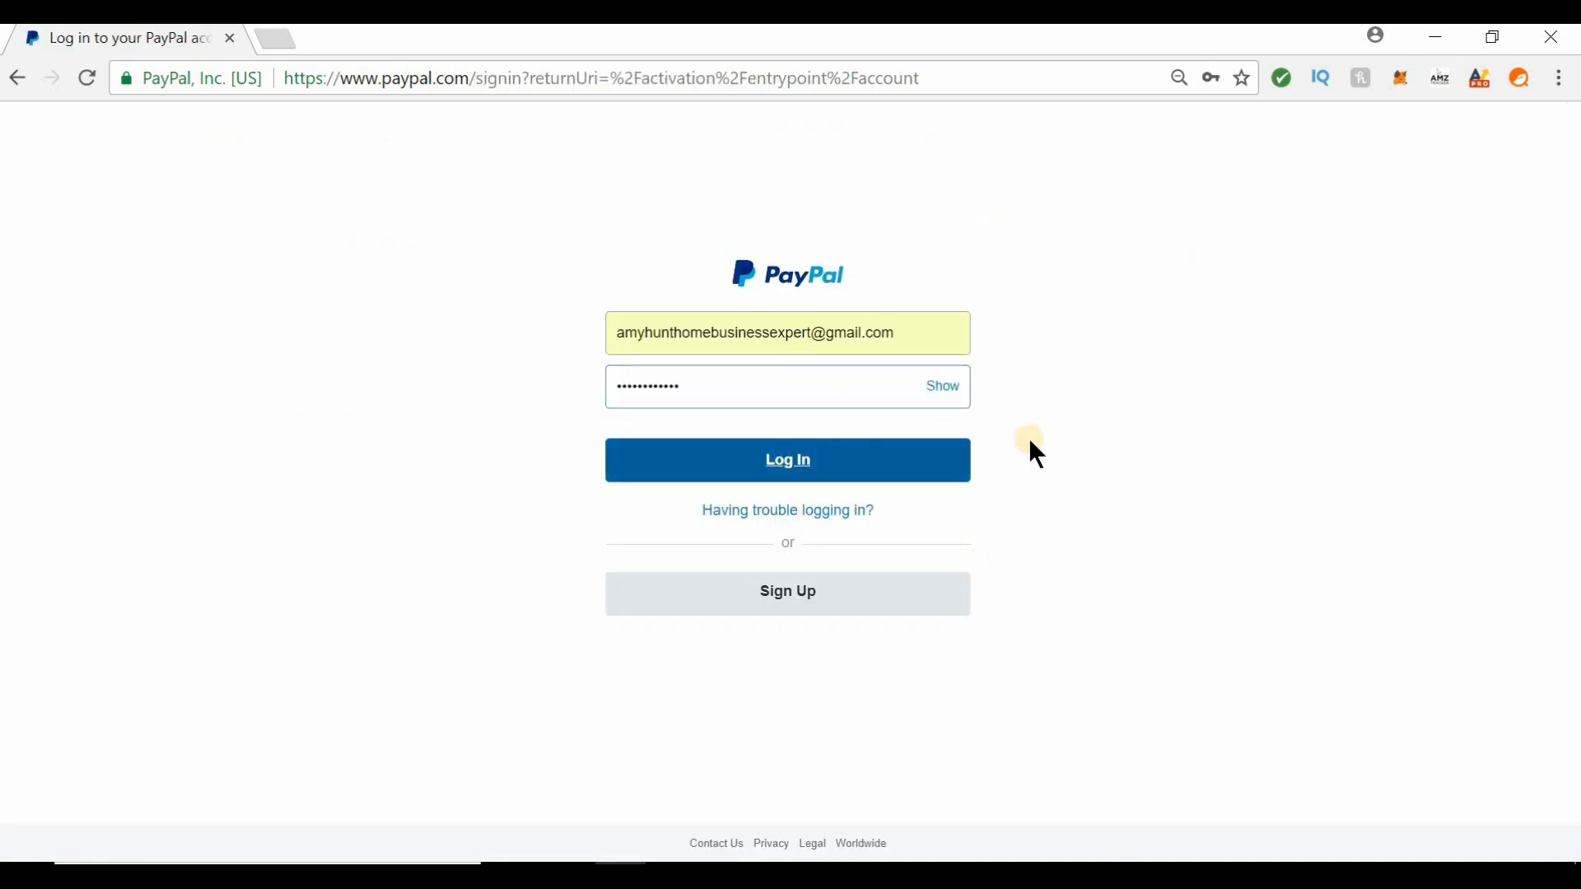
{"action": "left_click", "coordinate": [787, 460]}
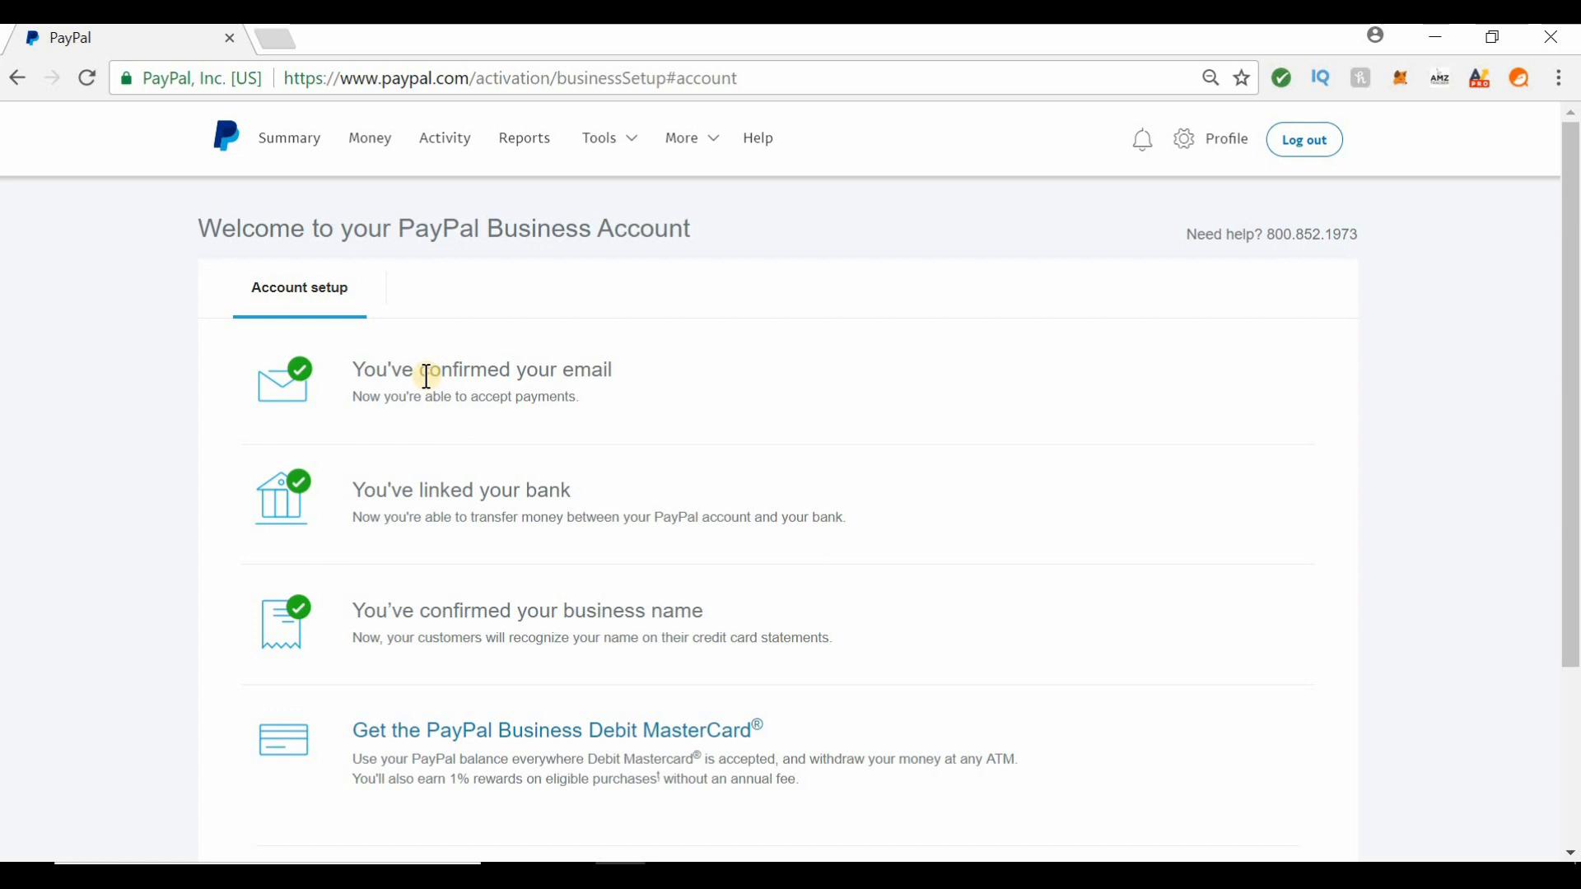
{"action": "mouse_move", "coordinate": [502, 590]}
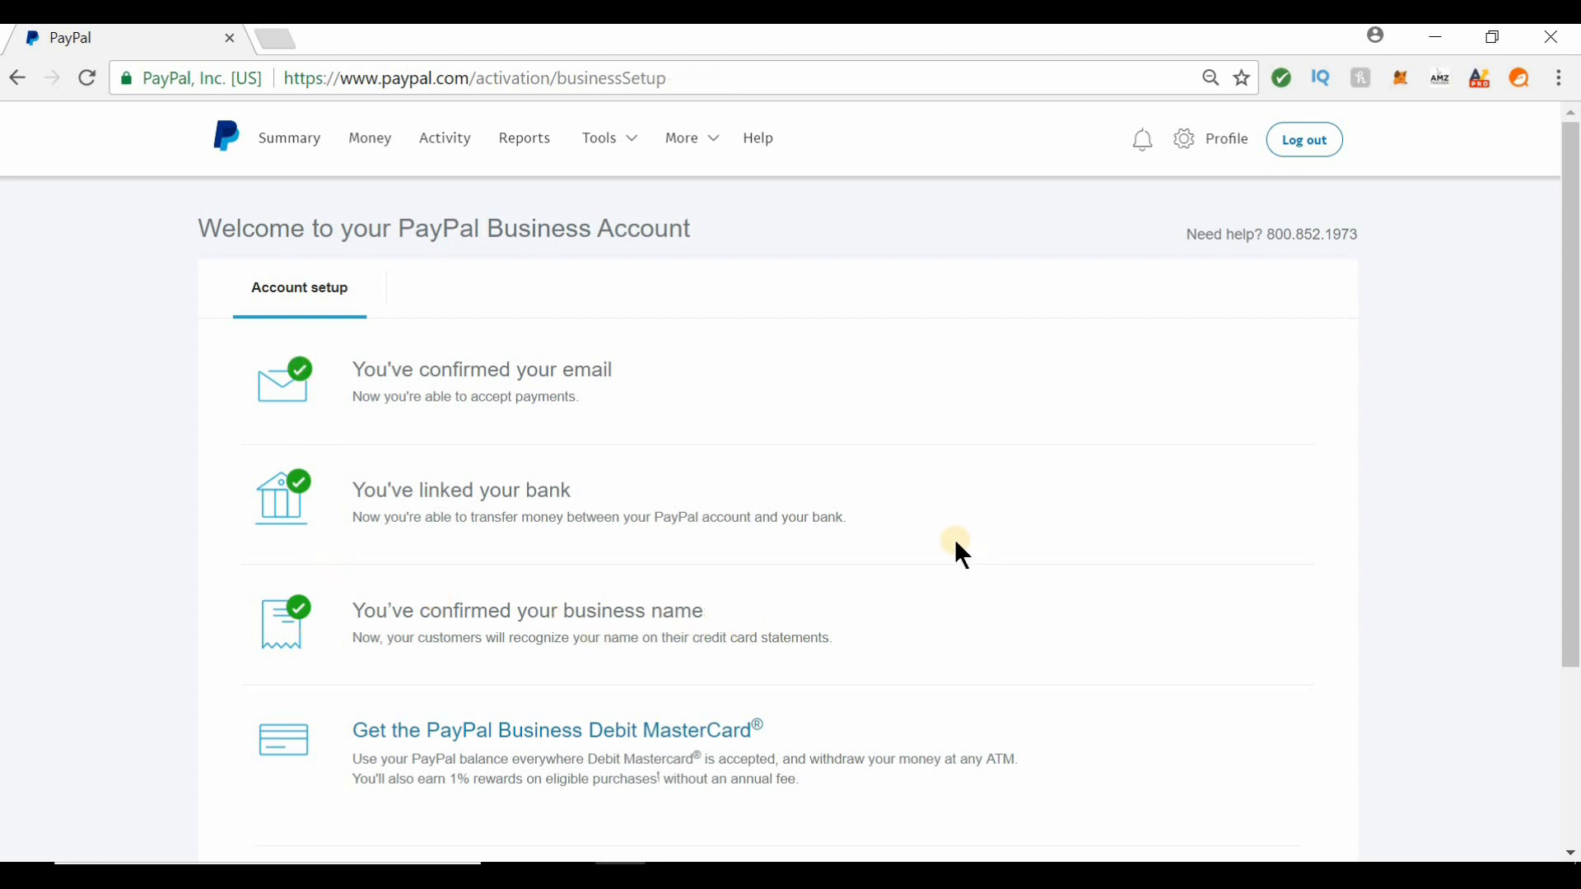
{"action": "mouse_move", "coordinate": [182, 293]}
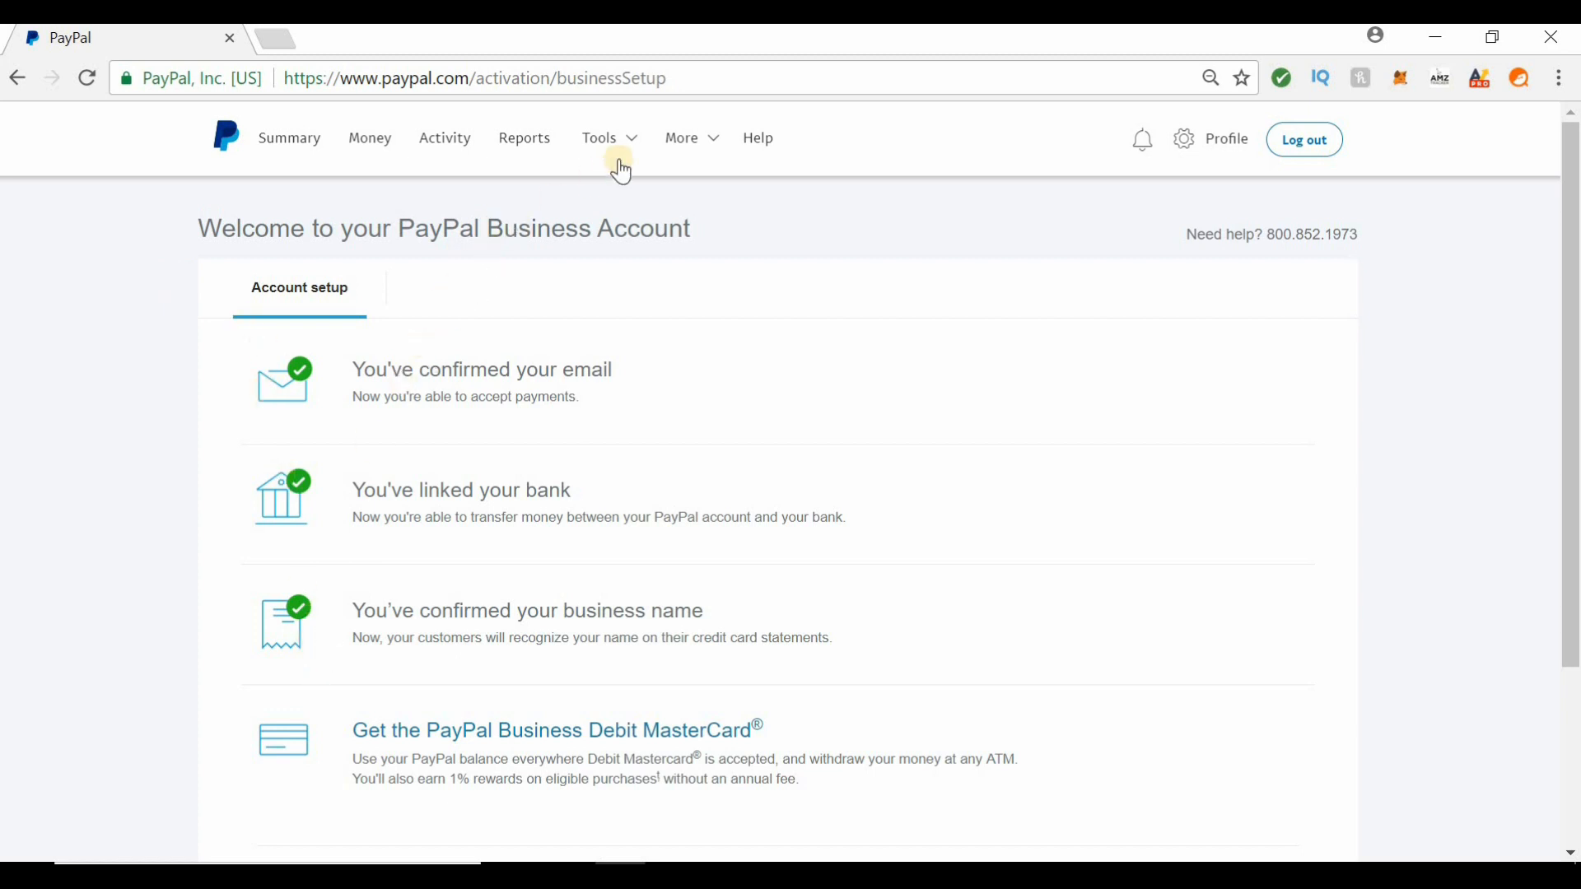
Step: Review the email, bank and business name checkmarks, then open the Profile gear menu
{"action": "left_click", "coordinate": [598, 138]}
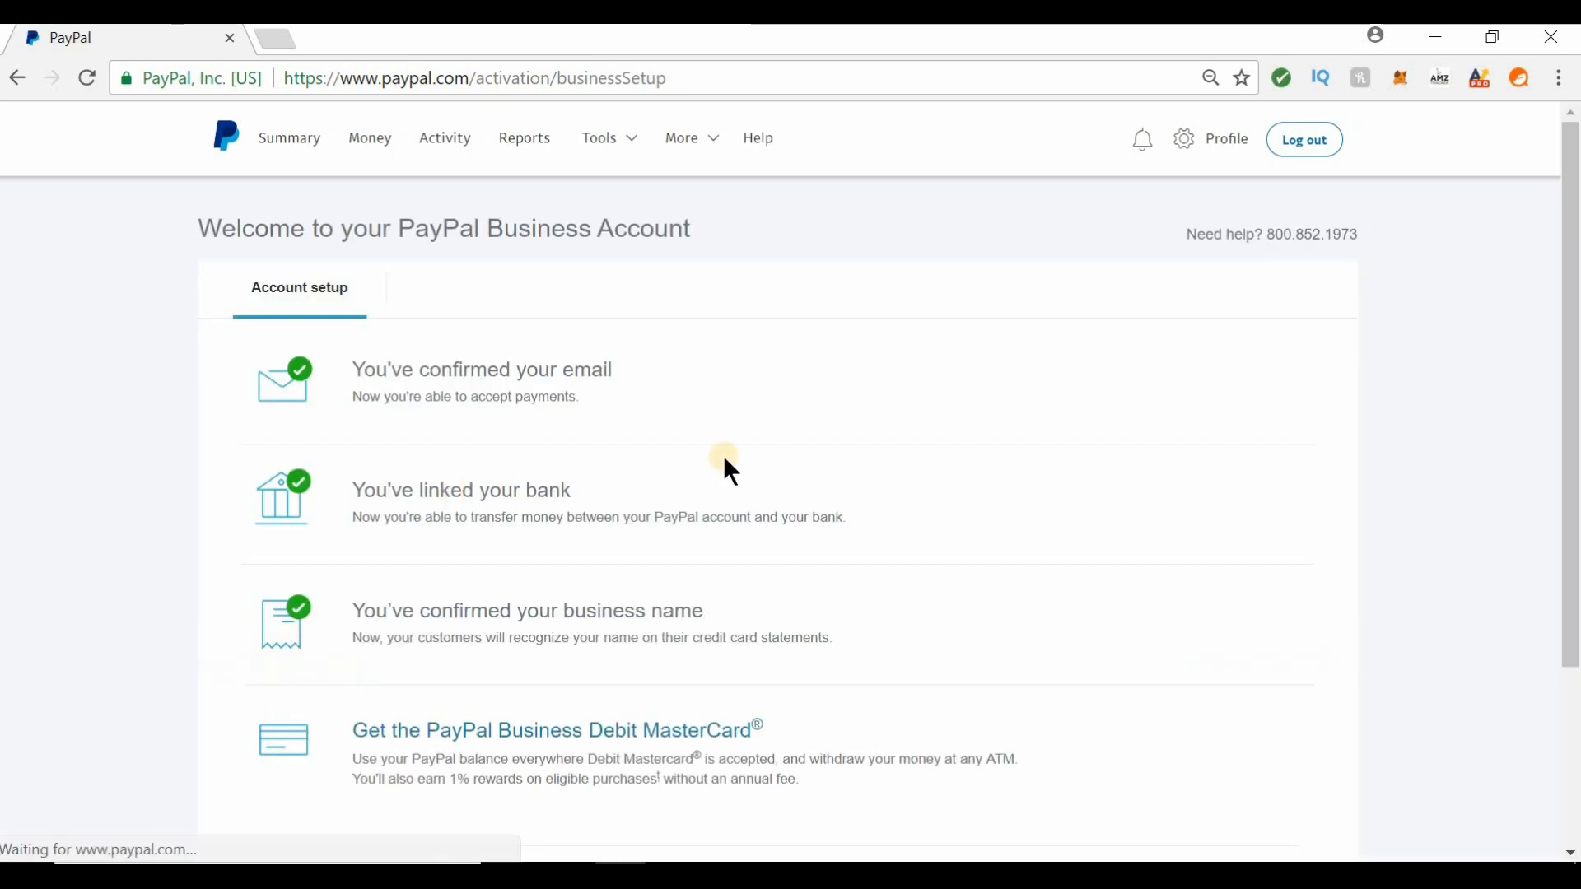
{"action": "mouse_move", "coordinate": [1065, 280]}
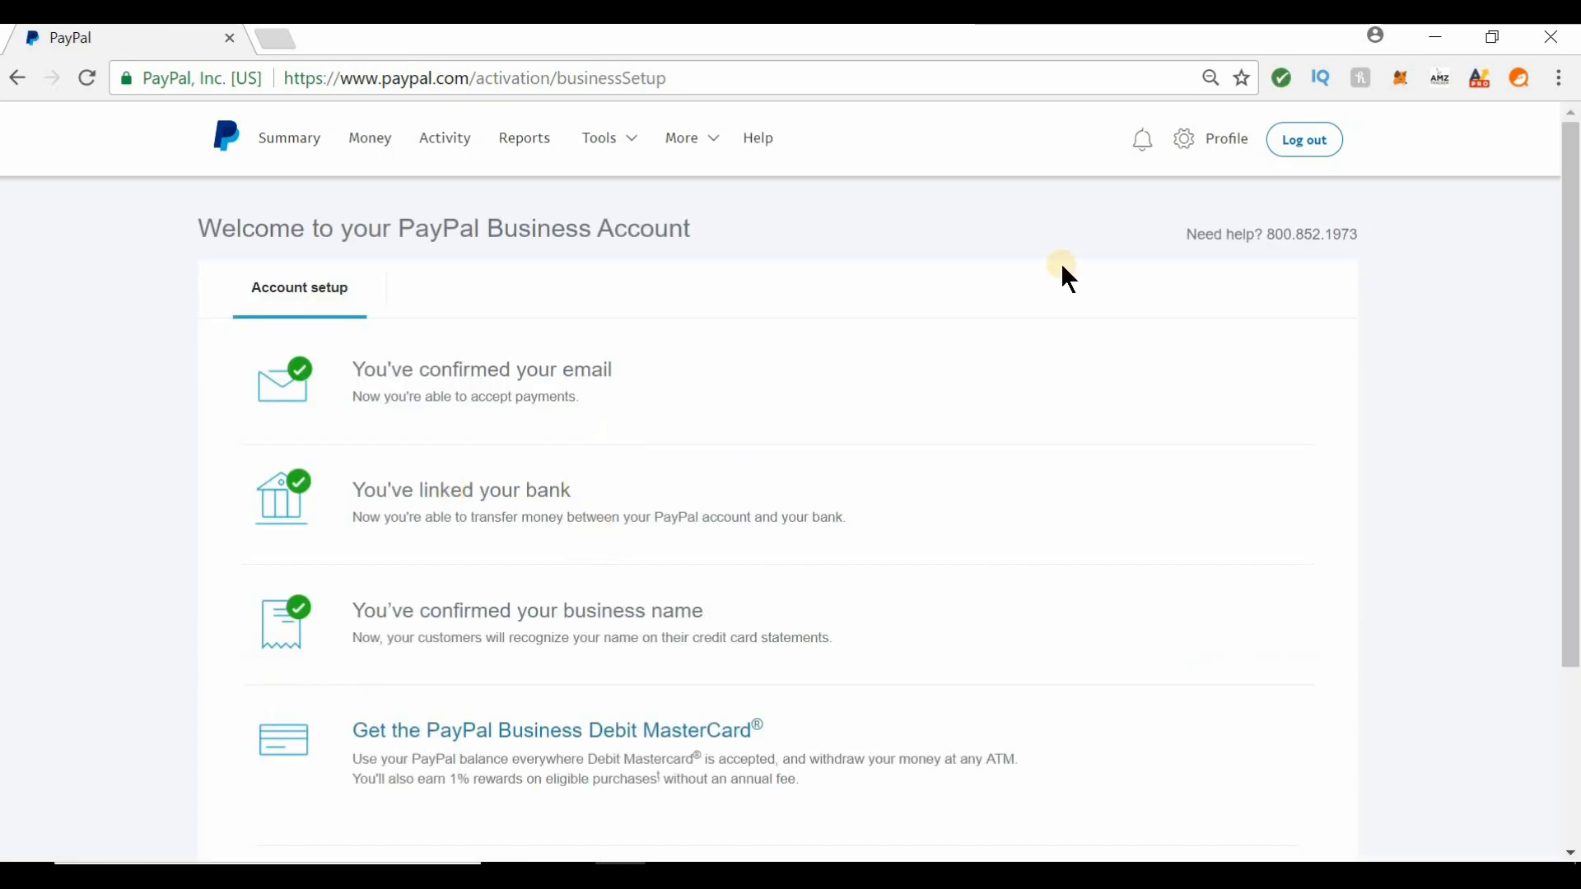
{"action": "mouse_move", "coordinate": [1193, 156]}
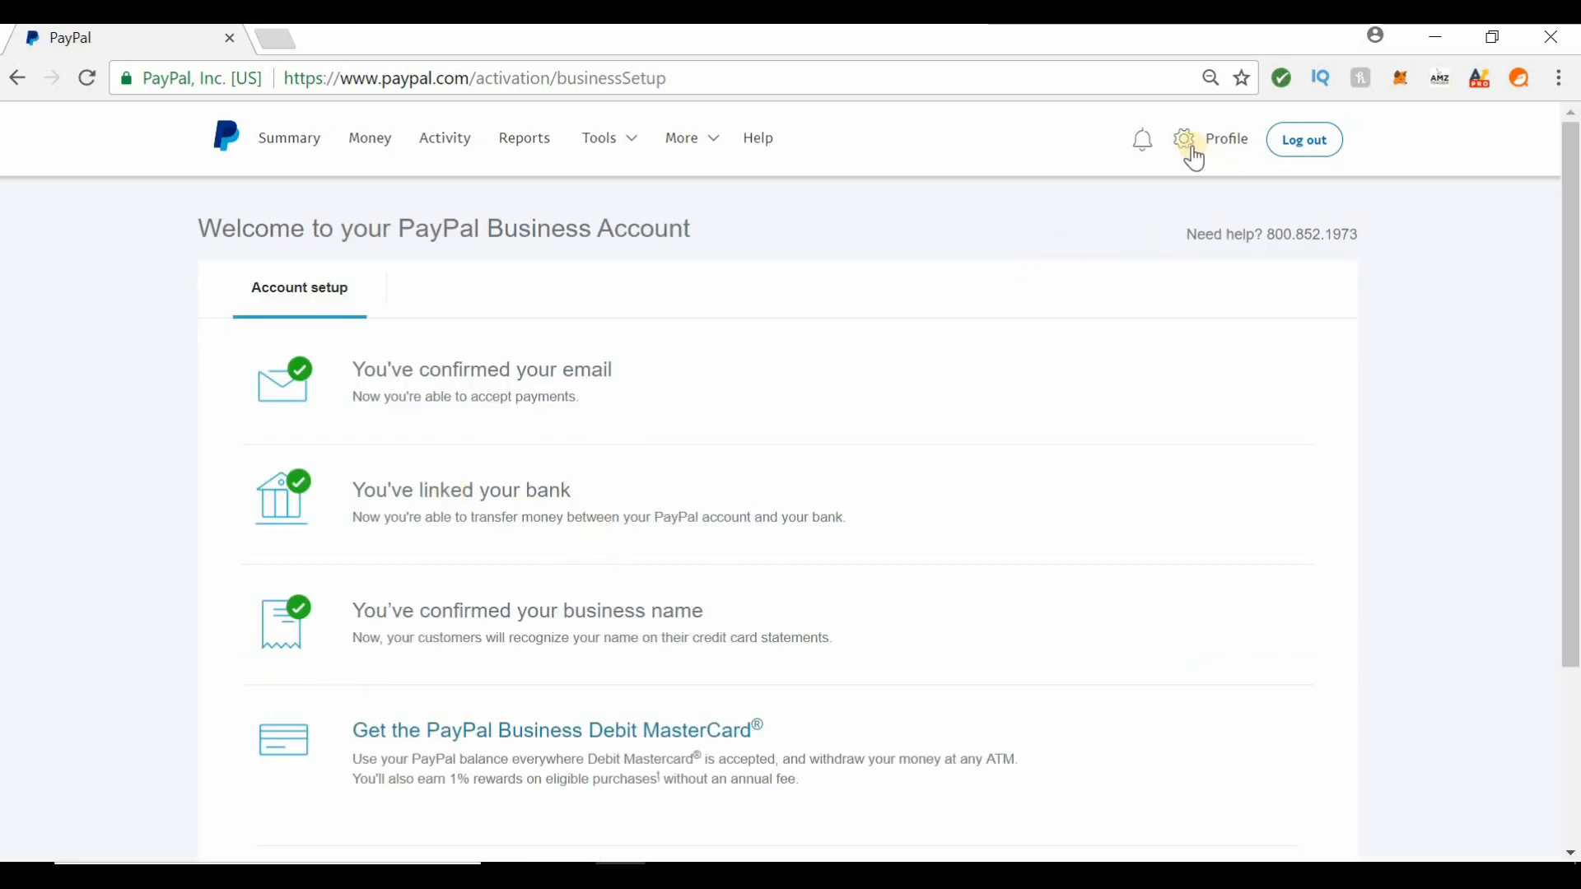
{"action": "left_click", "coordinate": [1184, 139]}
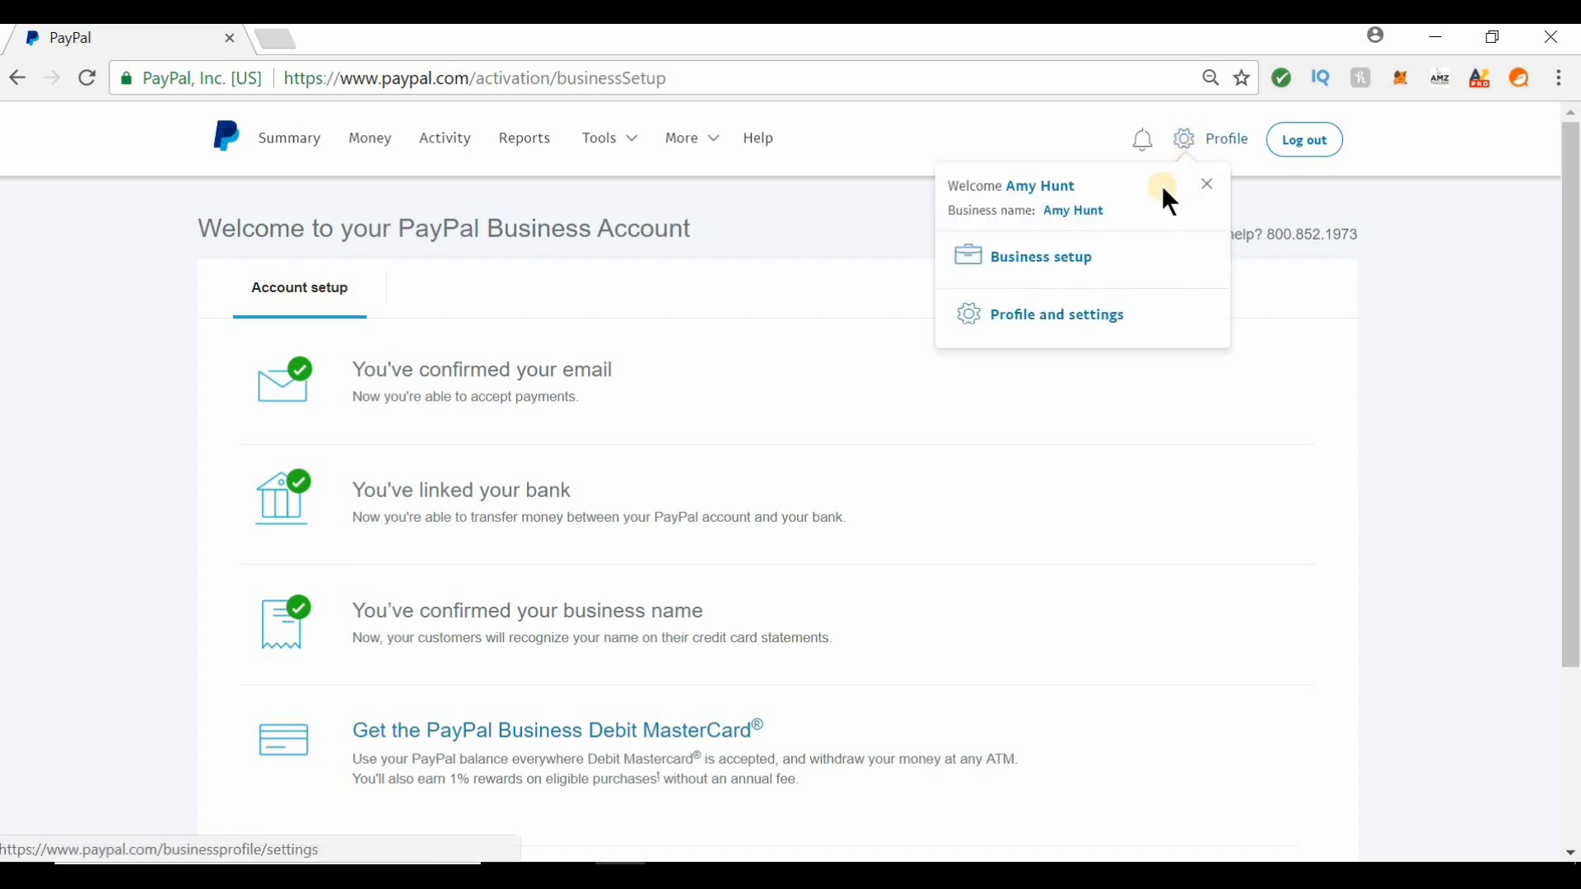